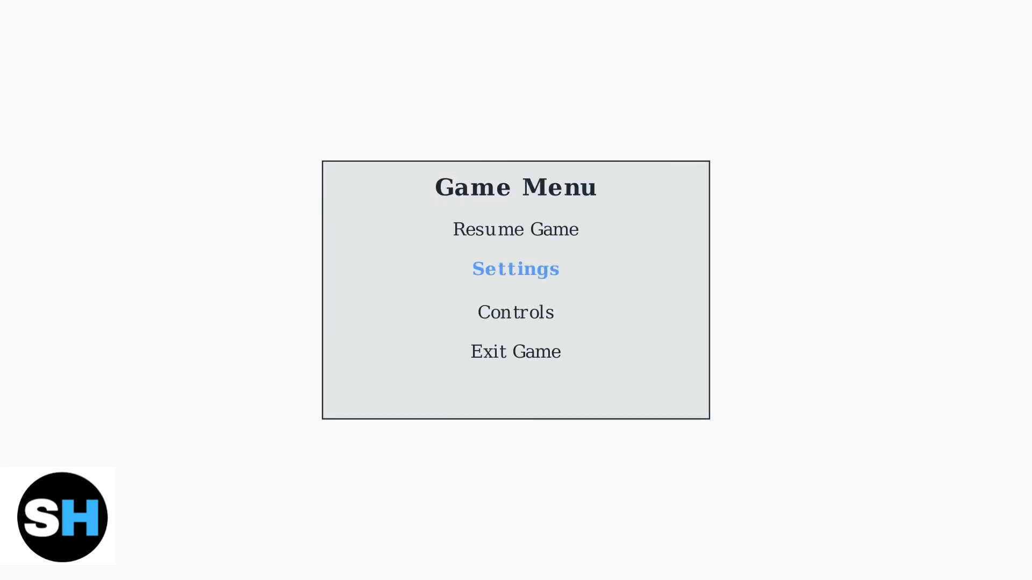
- Open the Settings screen from the Game Menu
{"action": "left_click", "coordinate": [515, 269]}
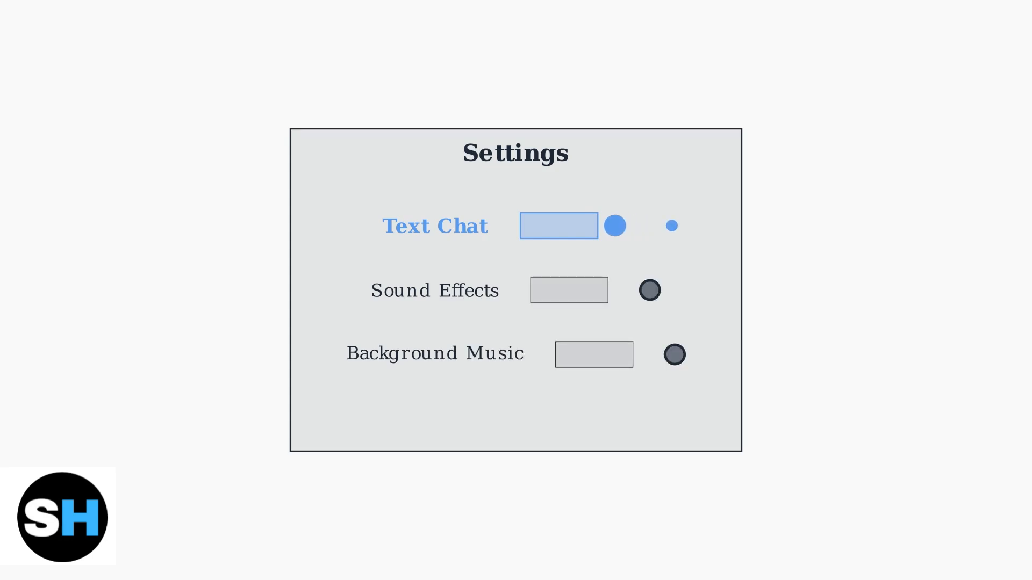
- Switch Text Chat on, triggering the Parental Controls warning about account restrictions
{"action": "left_click", "coordinate": [613, 226]}
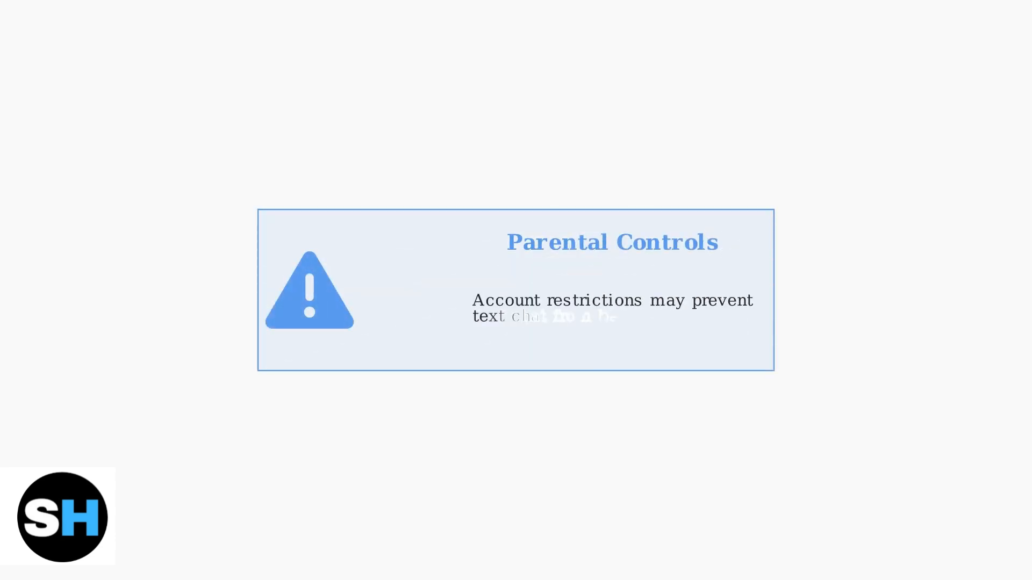